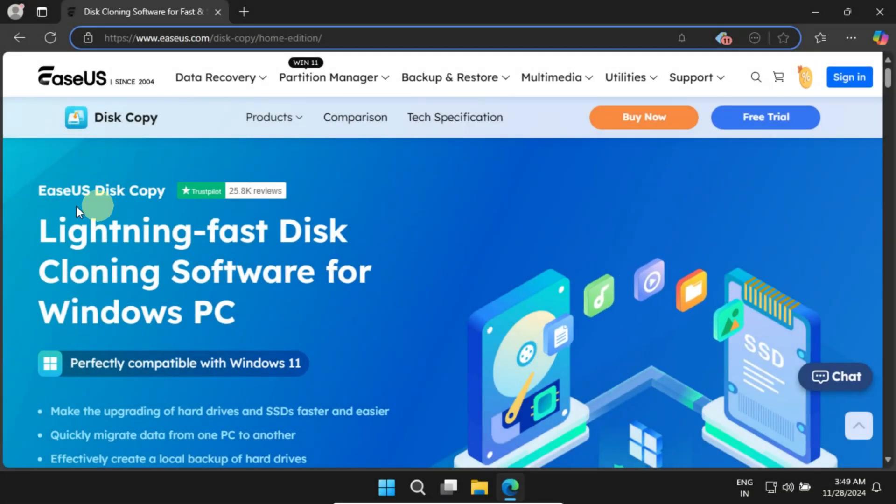
mouse_move(640, 403)
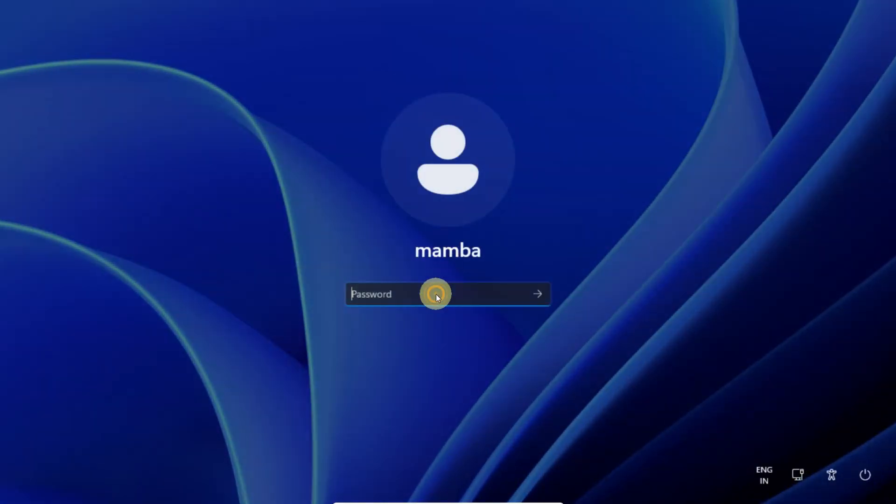
Sign in to the Windows 11 account and land on the empty desktop.
click(536, 294)
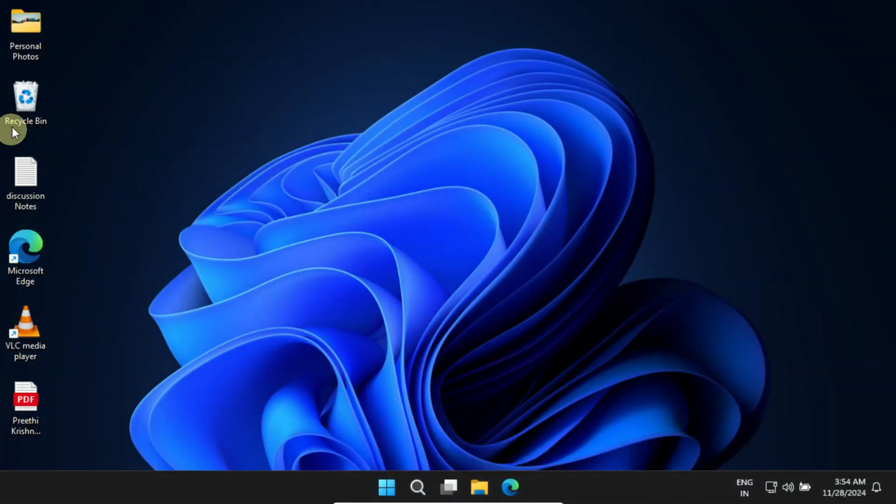
mouse_move(94, 354)
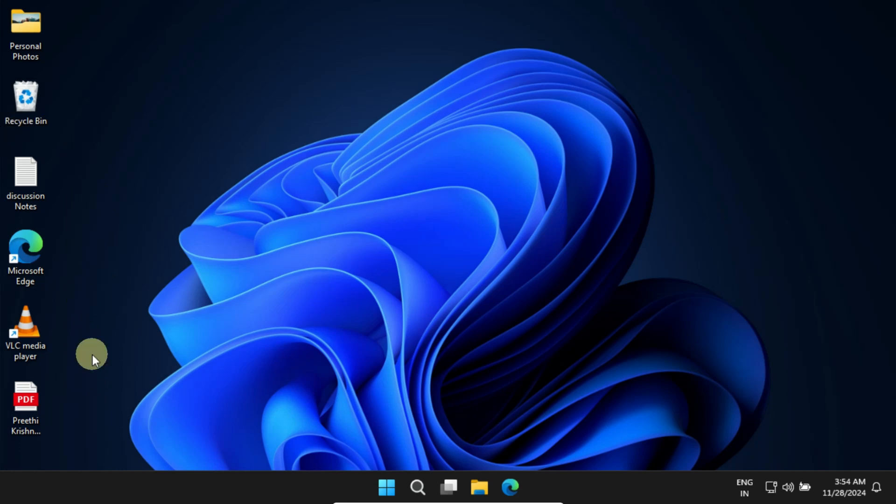
mouse_move(102, 288)
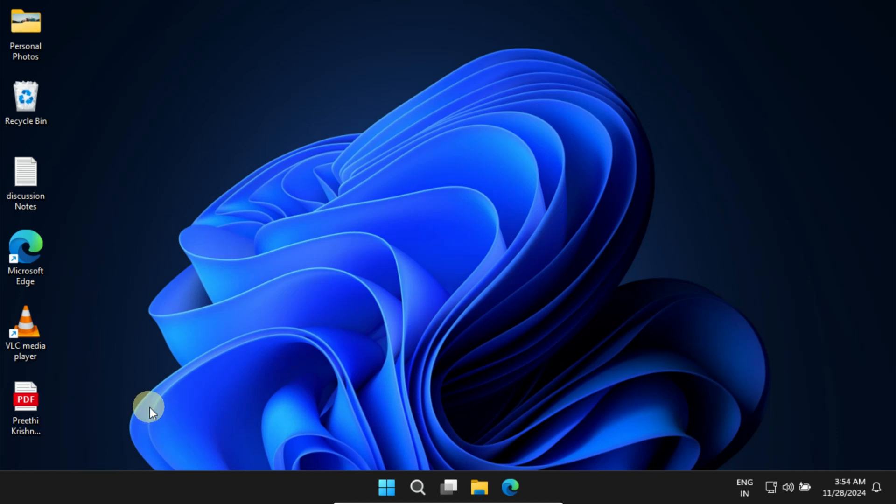
Launch Disk Management from the Start menu and initialize the 128 GB Disk 1 as GPT.
right_click(386, 487)
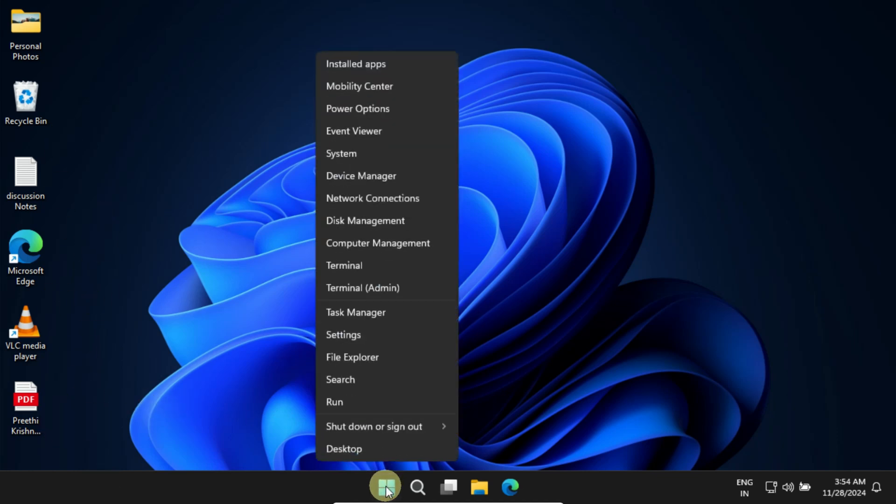
click(398, 223)
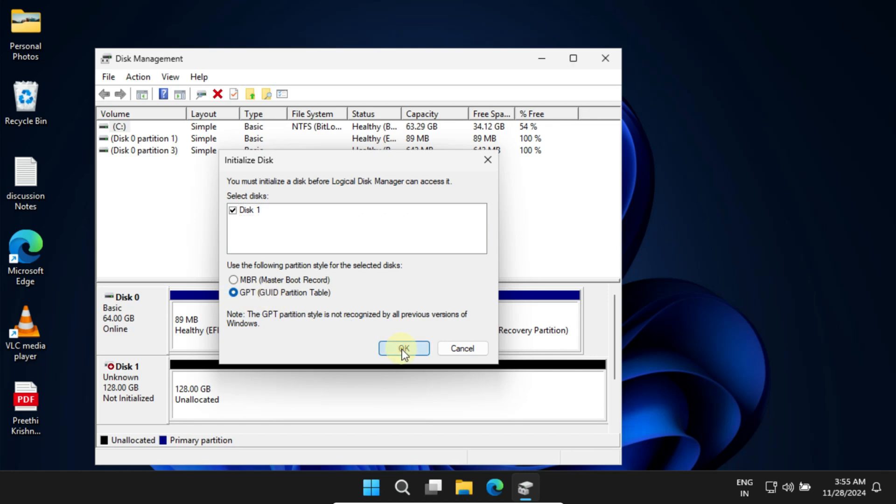
click(403, 348)
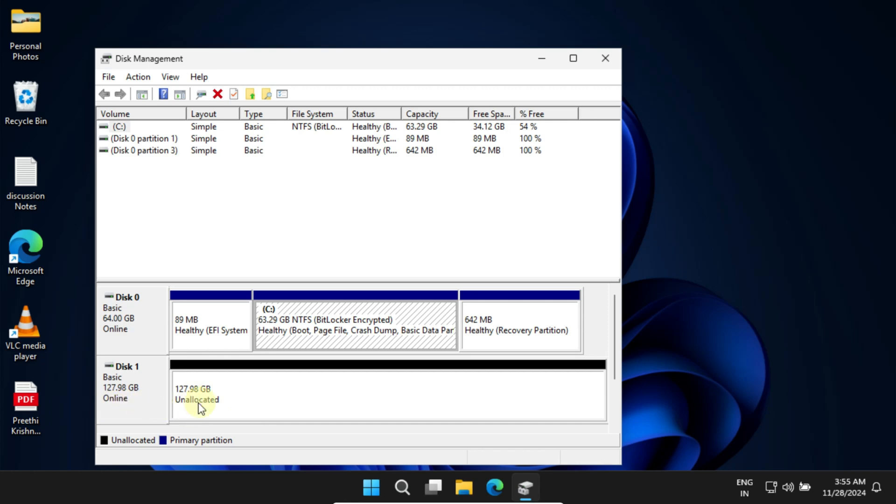
mouse_move(314, 433)
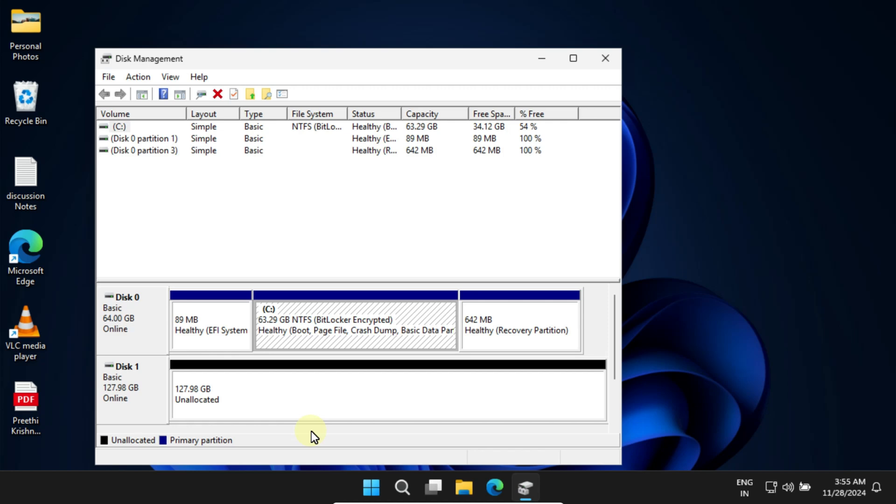
mouse_move(126, 414)
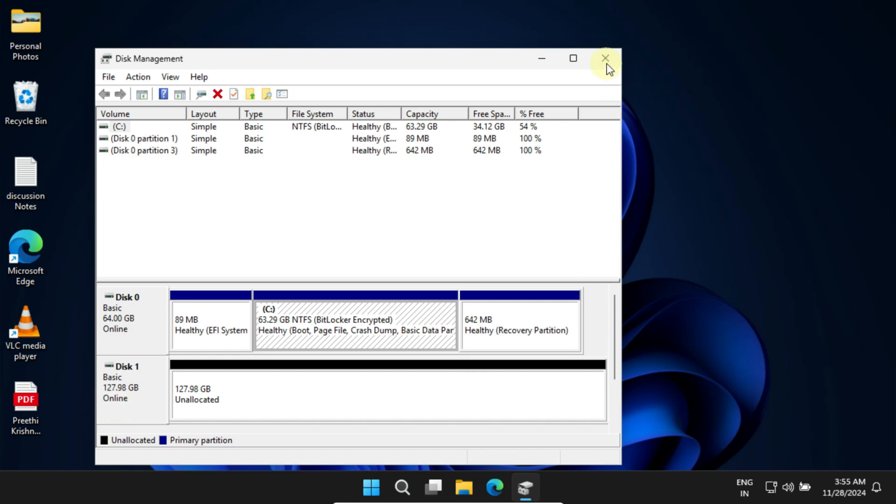
Download the EaseUS Disk Copy free trial in Edge and launch the downloaded installer.
click(605, 58)
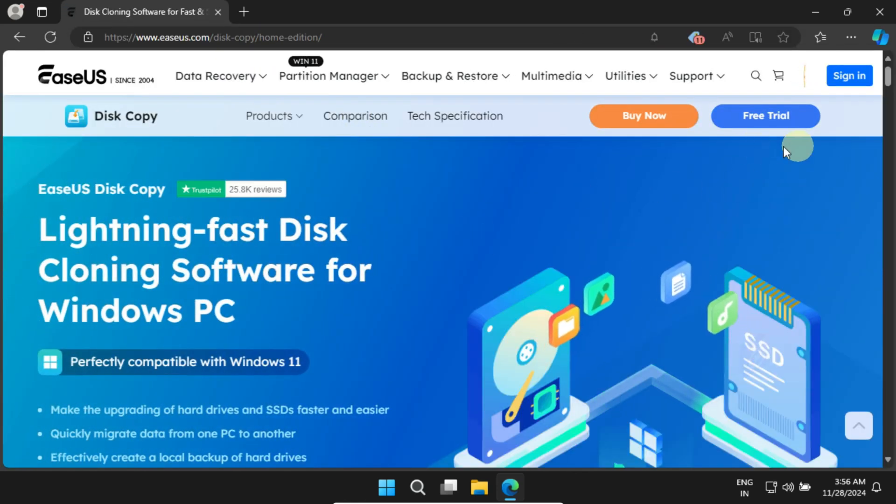
click(764, 116)
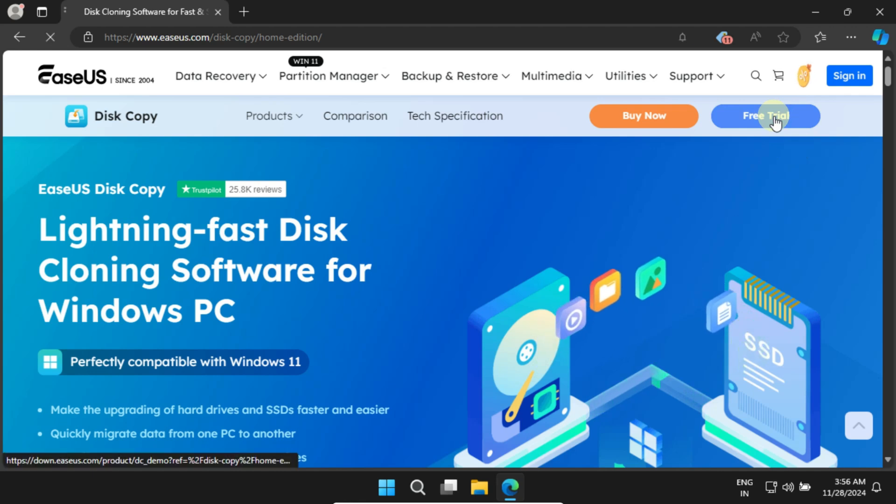
click(766, 116)
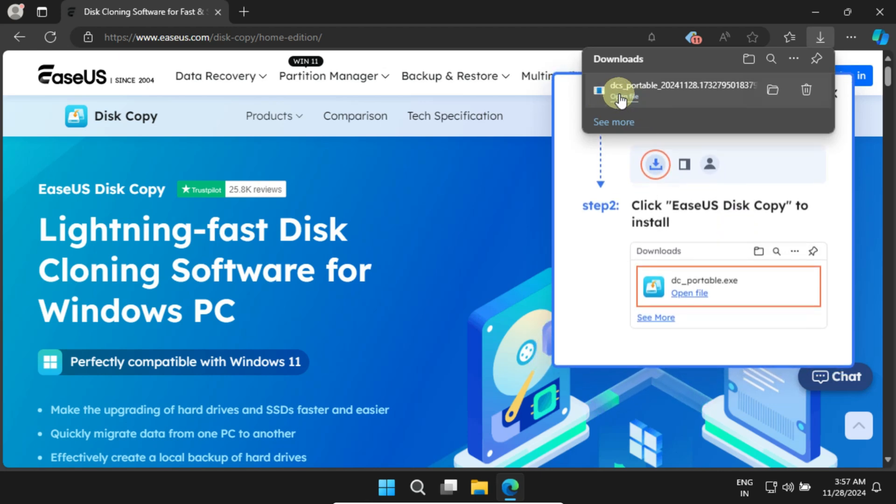
click(623, 96)
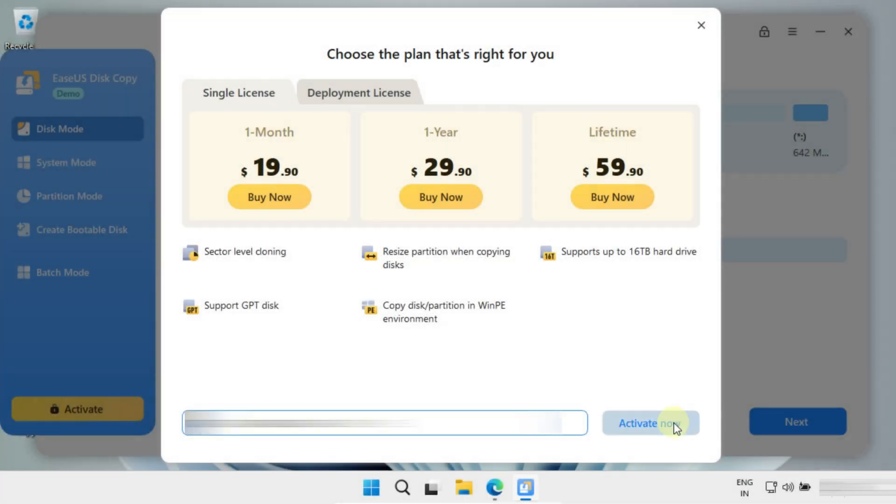
Activate Disk Copy as Pro with the license key and accept the SSD migration prompt.
click(650, 423)
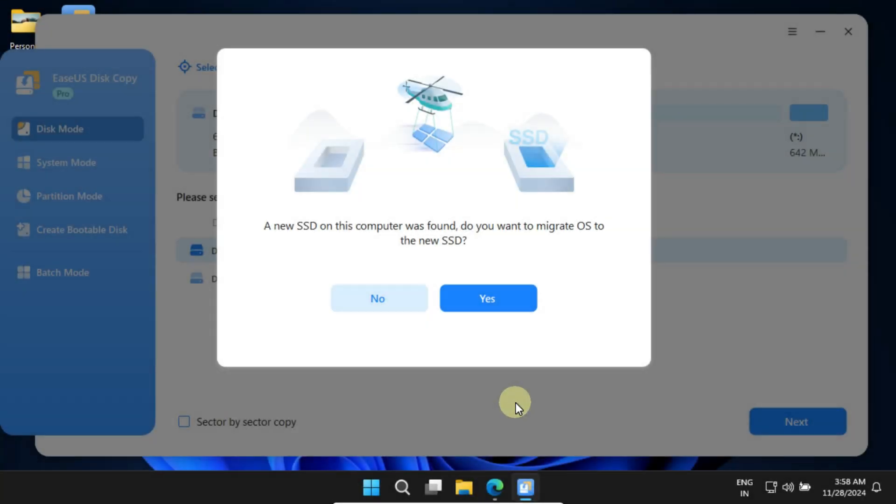
mouse_move(529, 242)
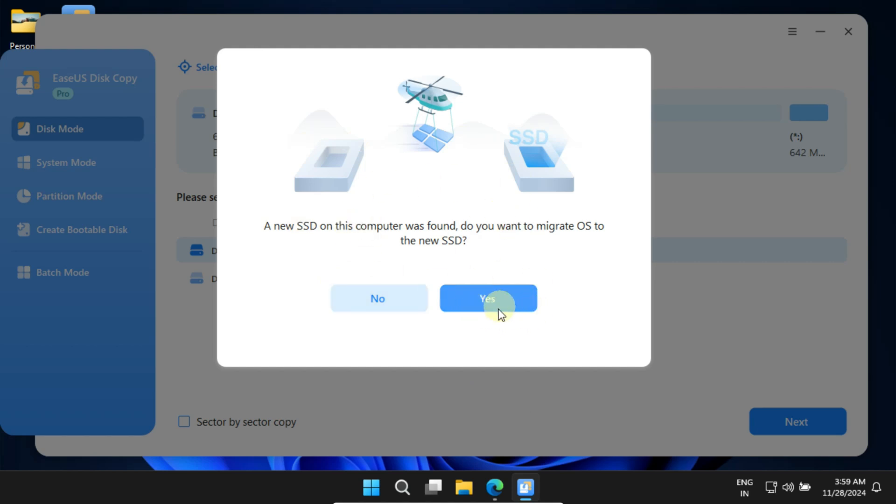
click(378, 298)
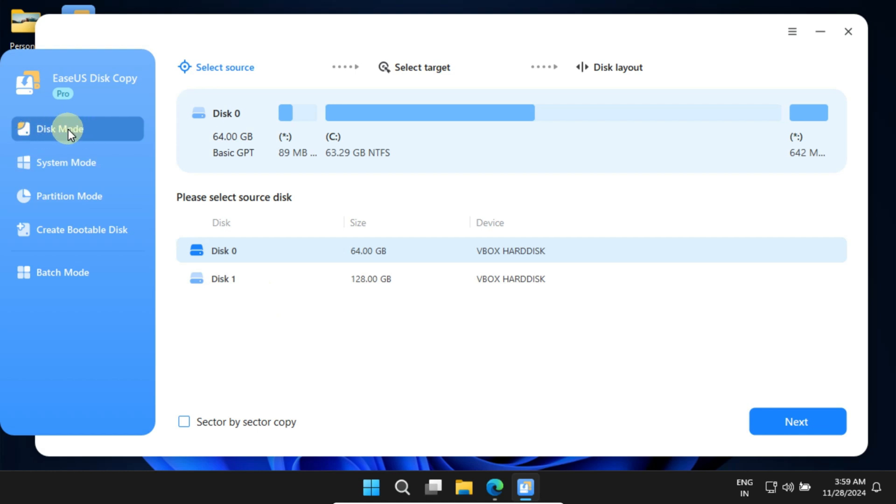
mouse_move(94, 133)
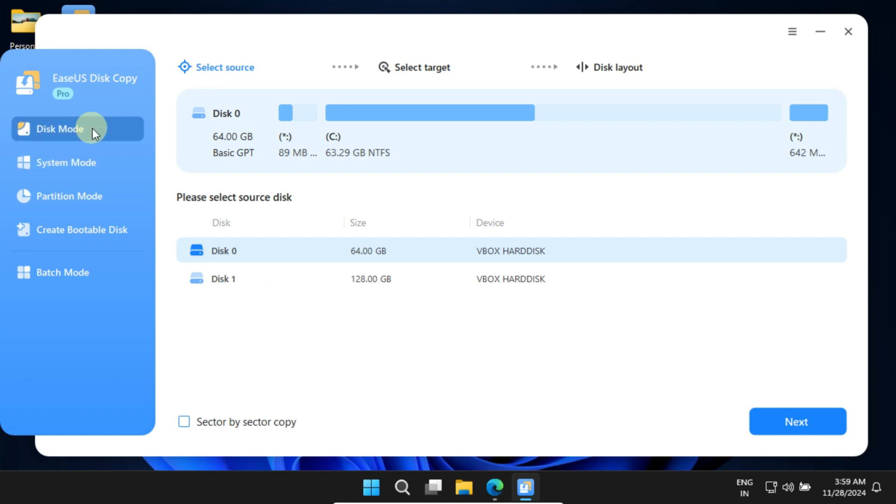
mouse_move(110, 131)
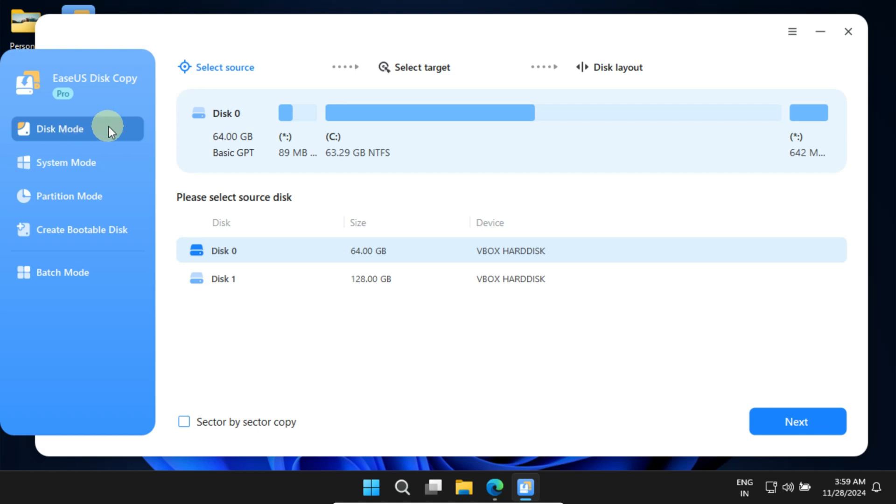
mouse_move(503, 71)
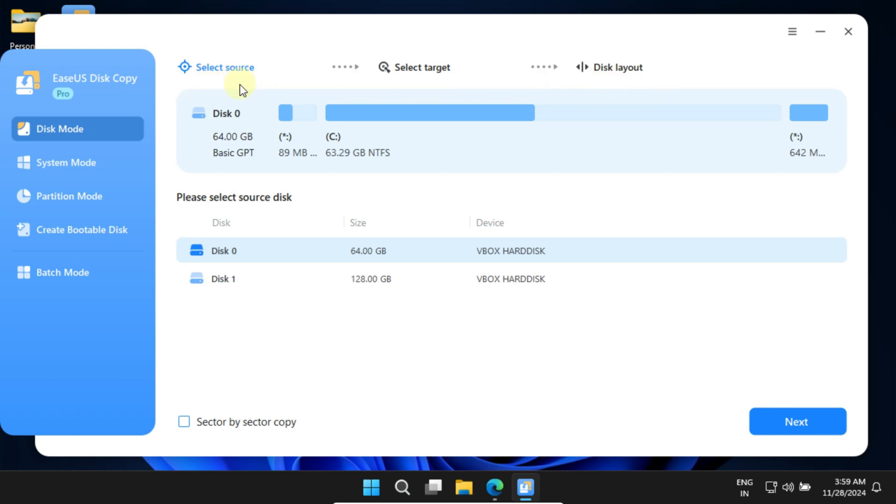
mouse_move(697, 78)
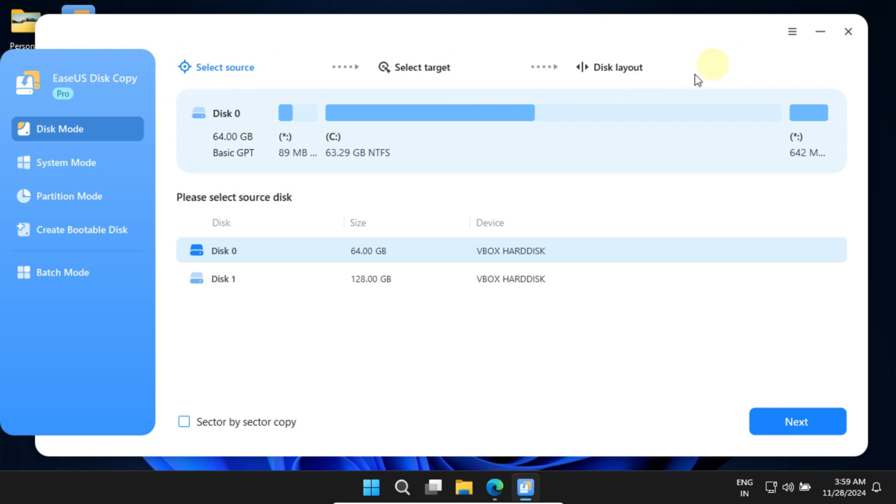
mouse_move(296, 89)
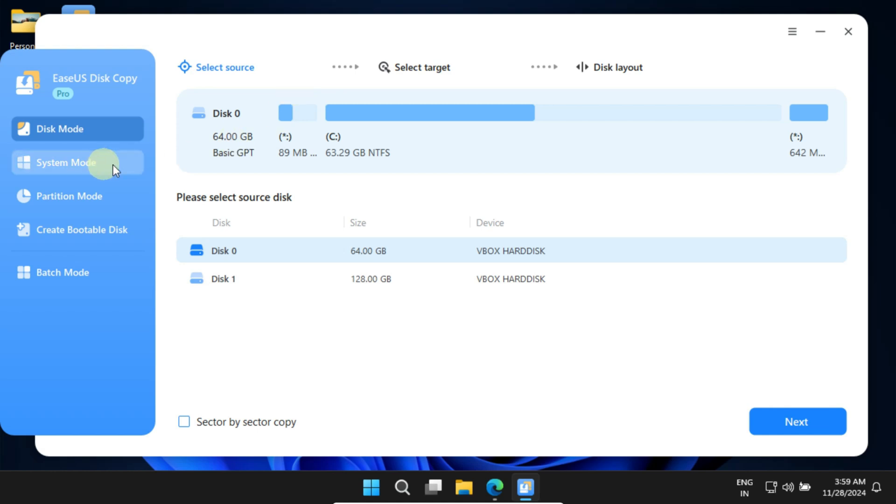
Switch to System Mode so only the Windows 11 system is cloned to Disk 1.
click(797, 422)
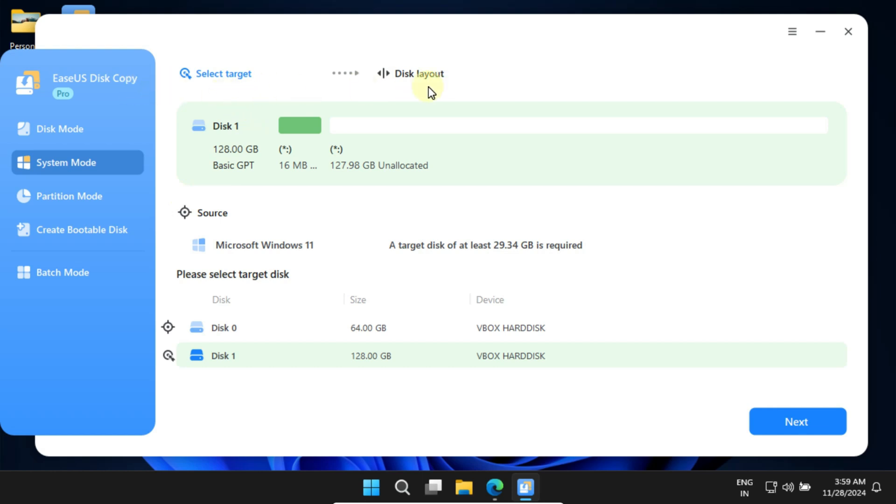
mouse_move(314, 248)
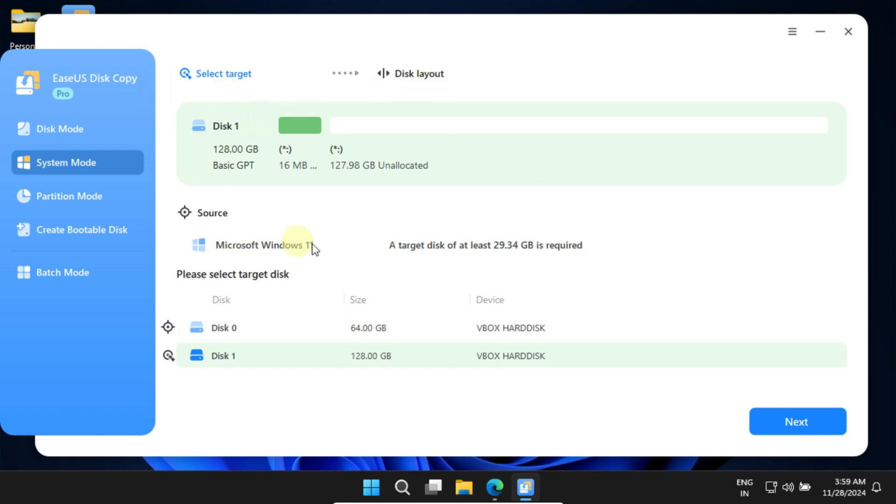
mouse_move(285, 245)
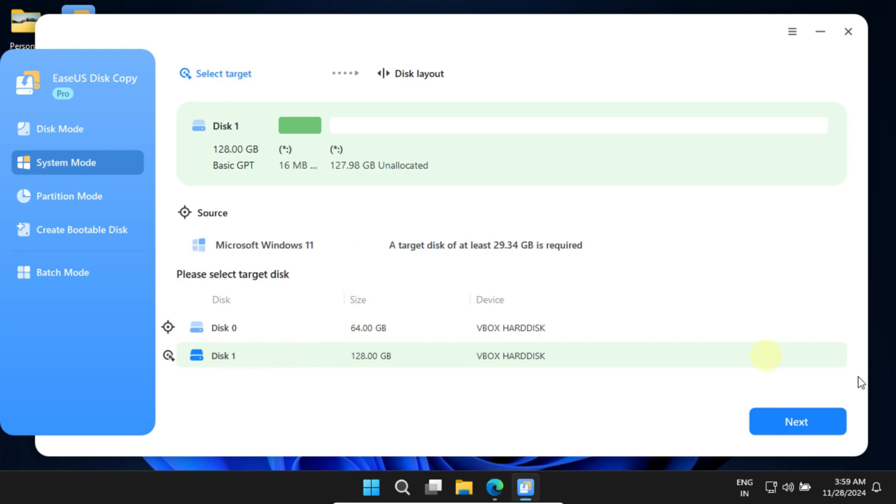
Confirm Disk 1 as target and set the layout to 'Autofit the disk', giving a 127.29 GB Windows partition.
click(796, 422)
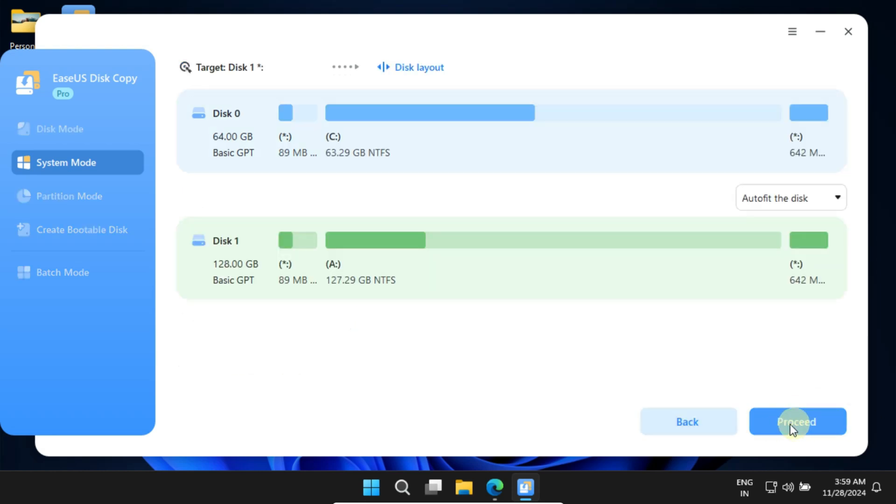
mouse_move(497, 396)
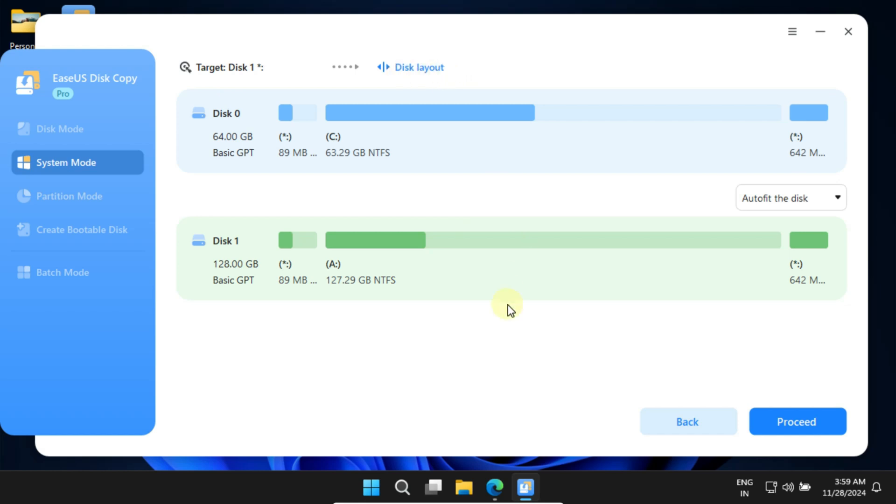
click(837, 198)
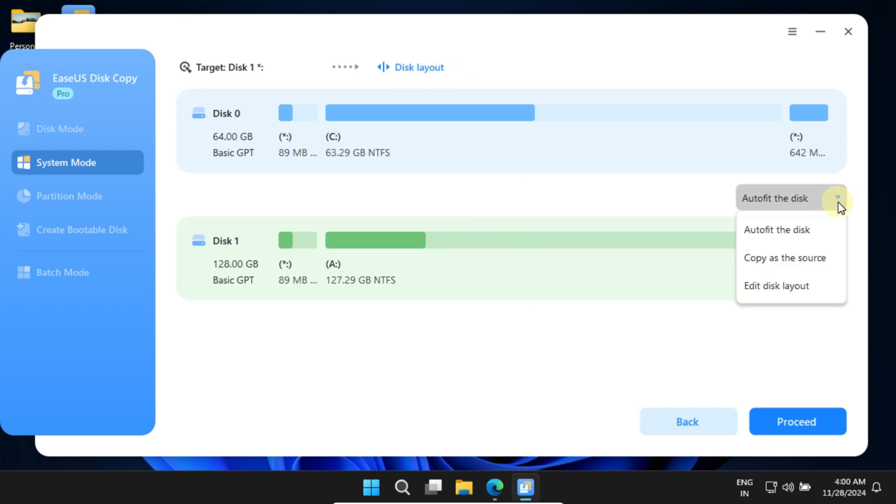
click(776, 229)
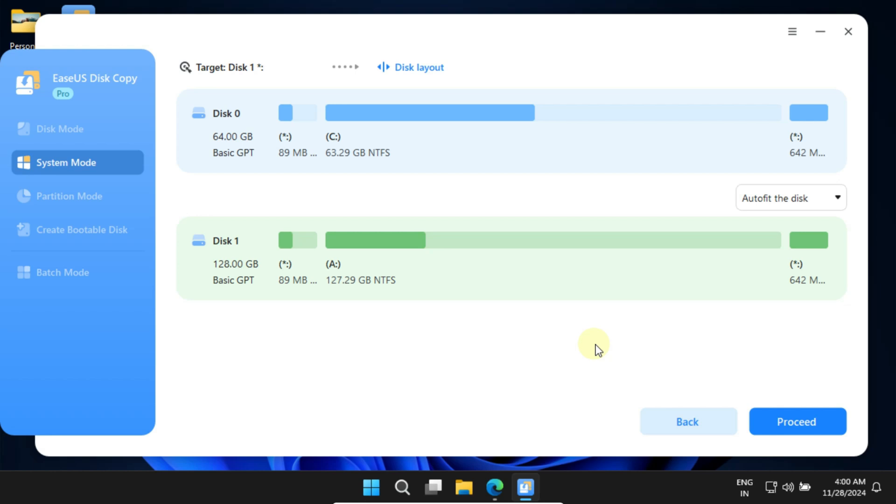
click(835, 198)
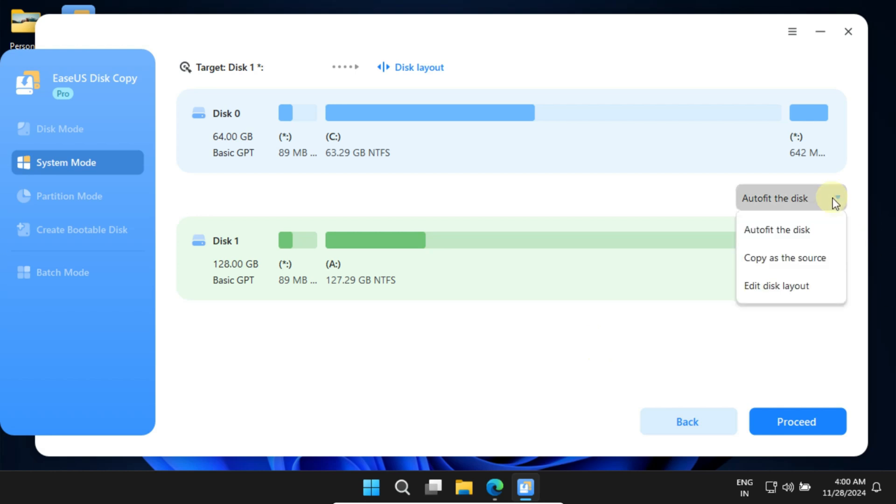
click(785, 258)
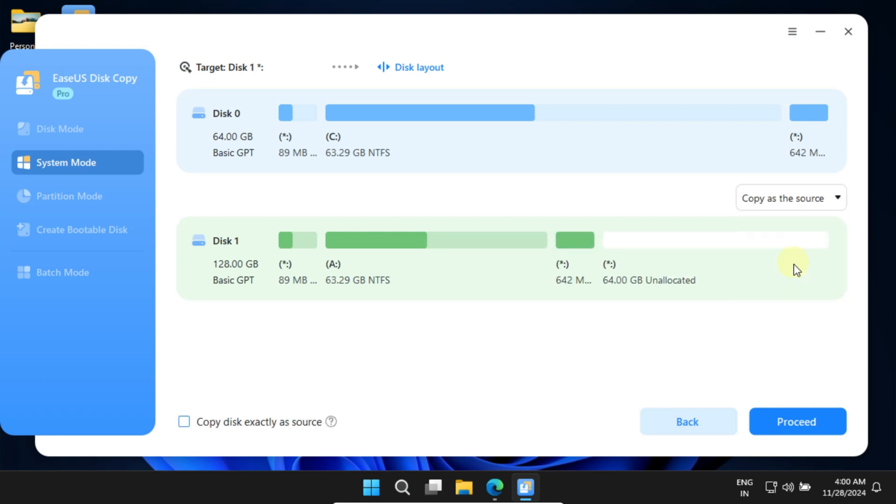
mouse_move(582, 386)
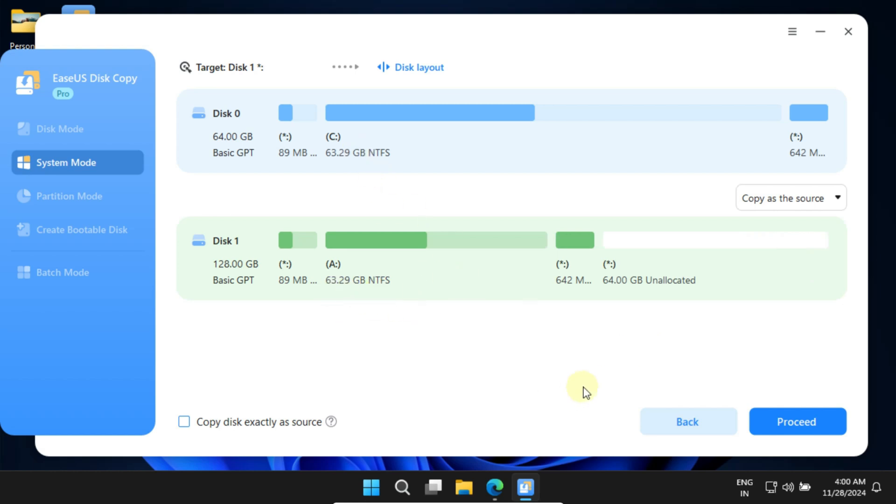
mouse_move(757, 264)
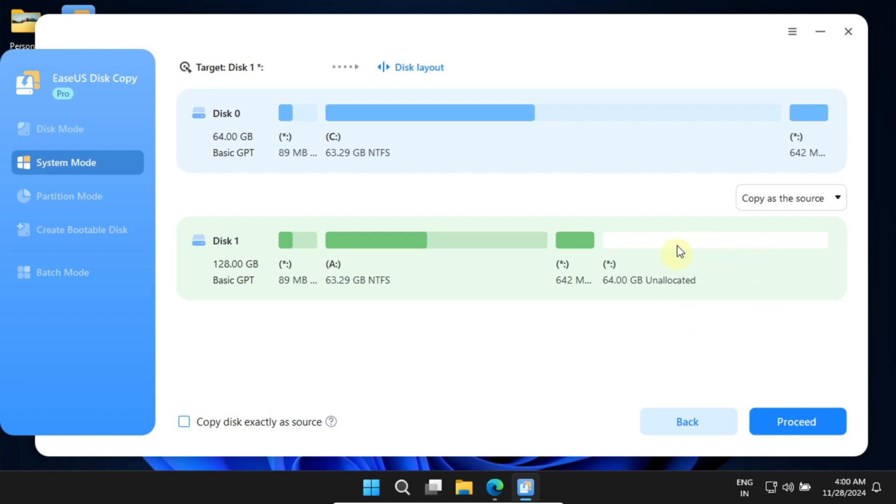
mouse_move(732, 286)
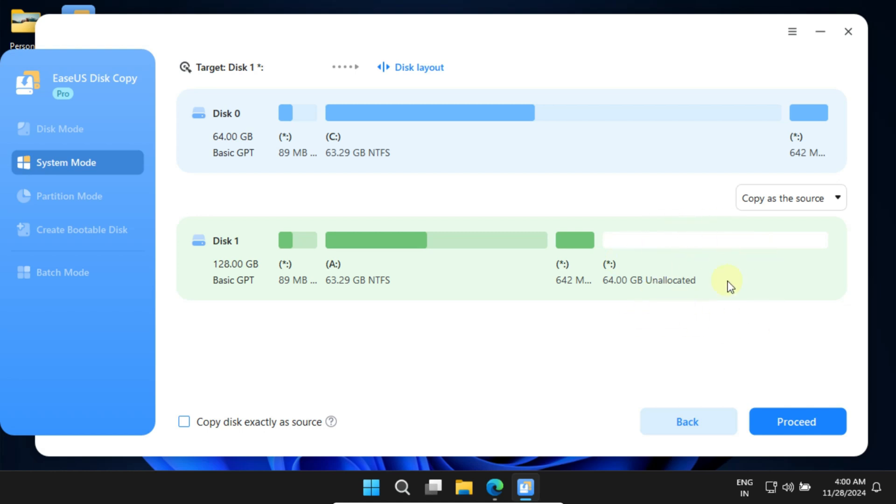
mouse_move(670, 351)
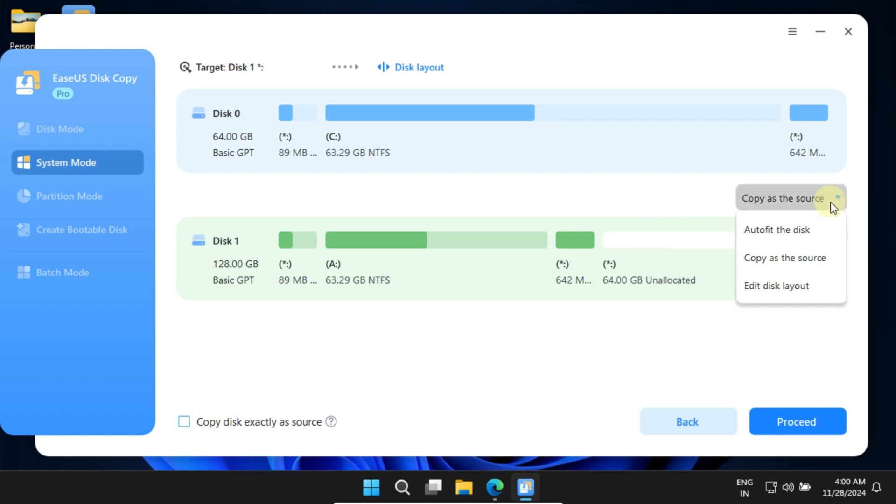
click(776, 229)
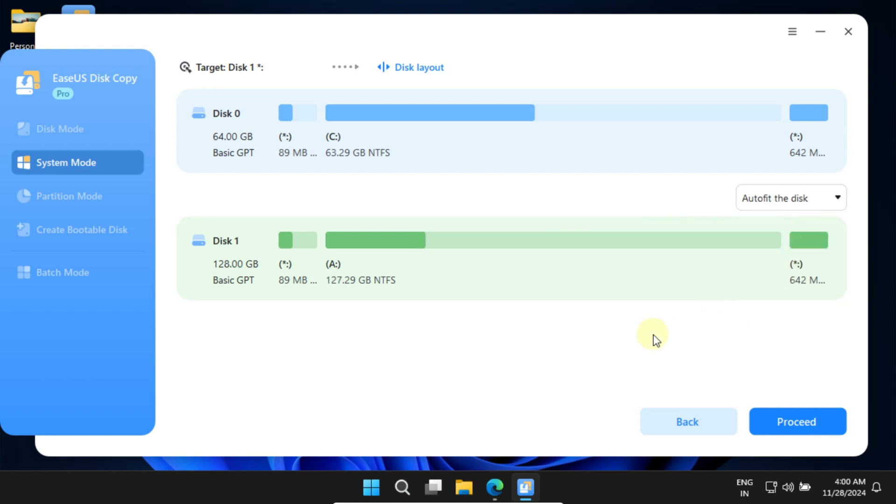
mouse_move(366, 188)
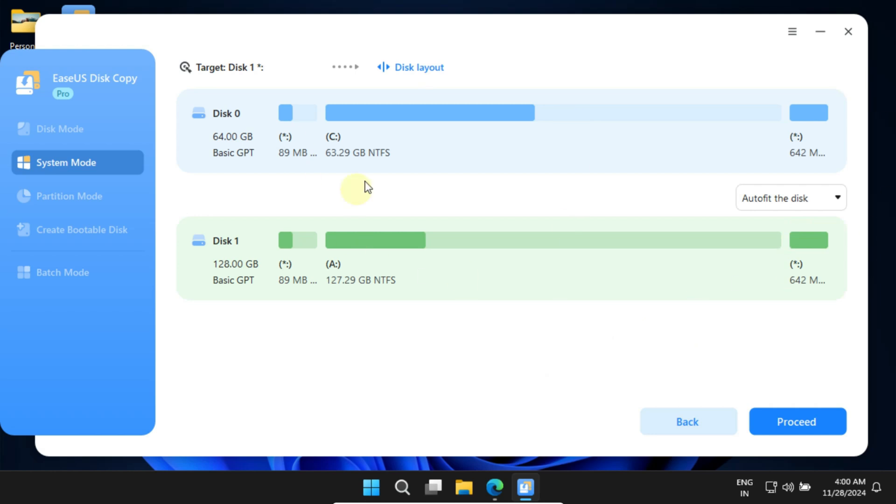
click(797, 422)
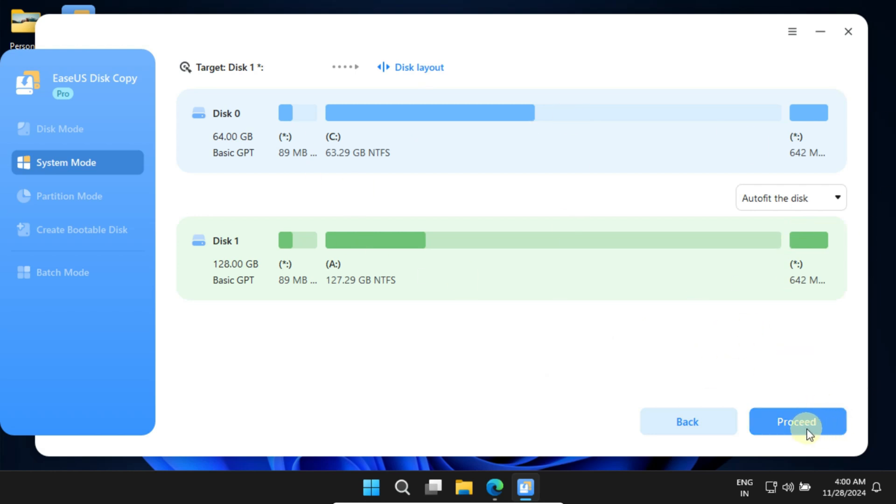
Proceed with the clone and accept erasing Disk 1's existing data to begin copying.
click(797, 422)
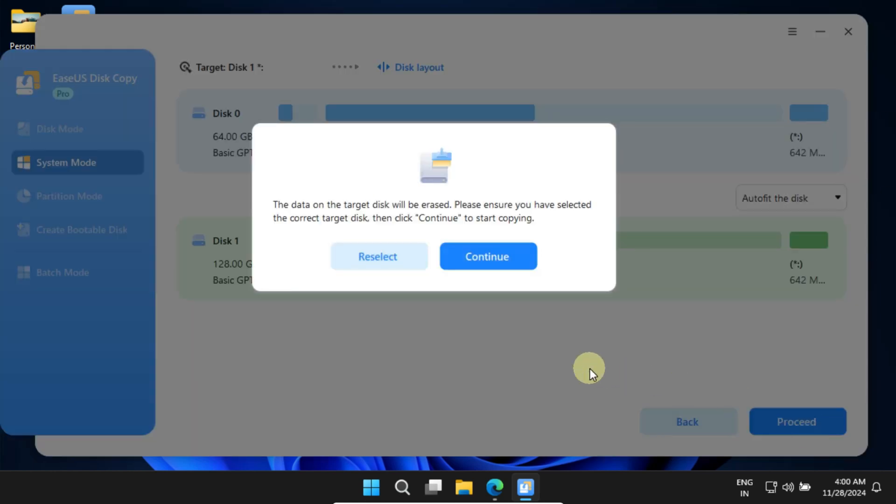
mouse_move(540, 213)
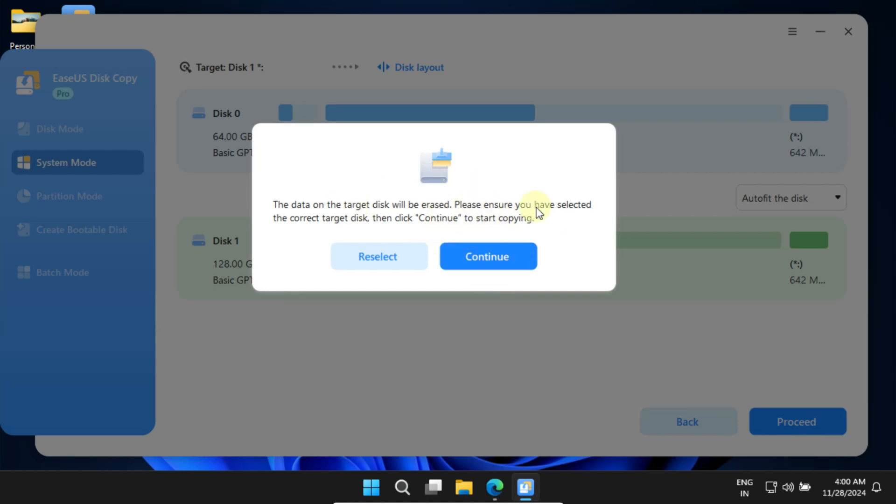
mouse_move(547, 223)
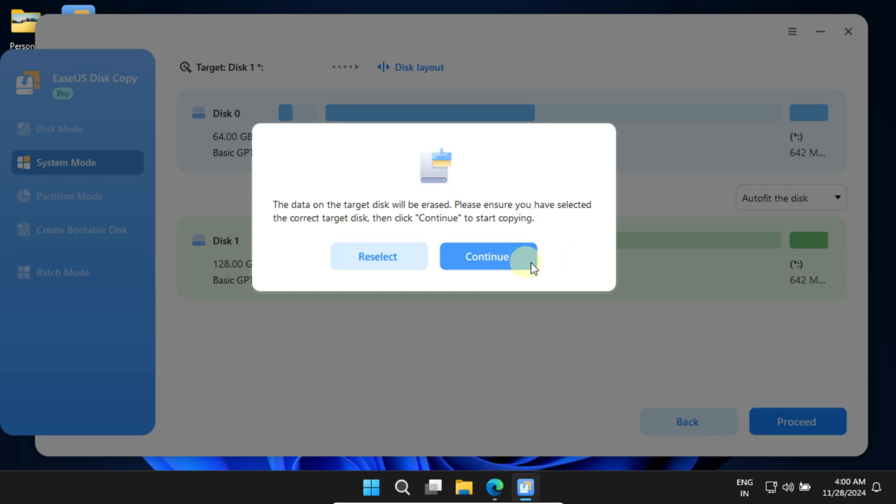
click(487, 256)
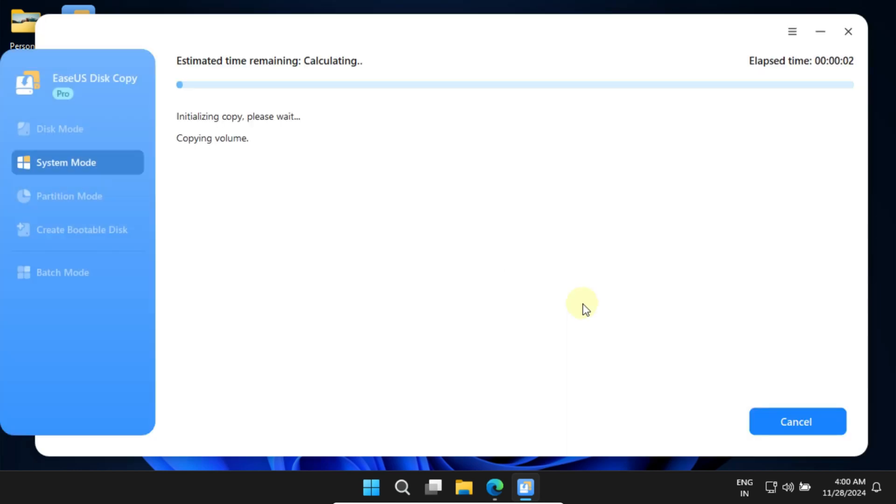
mouse_move(623, 316)
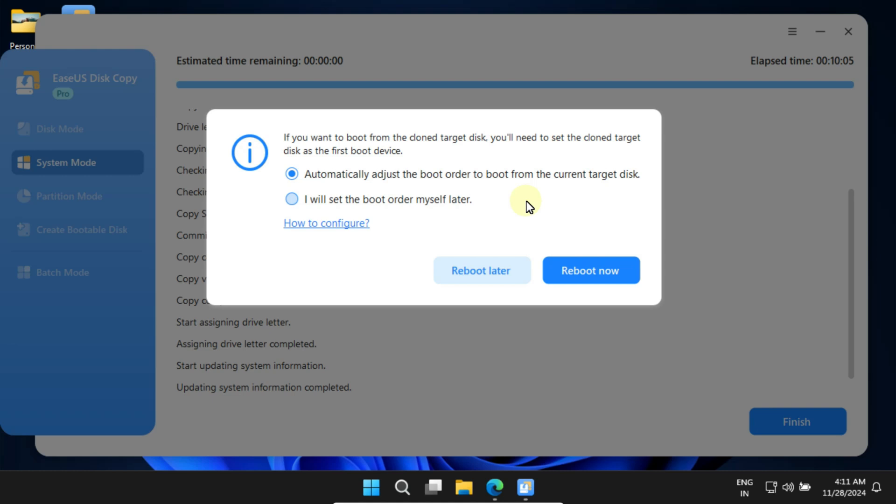
mouse_move(372, 186)
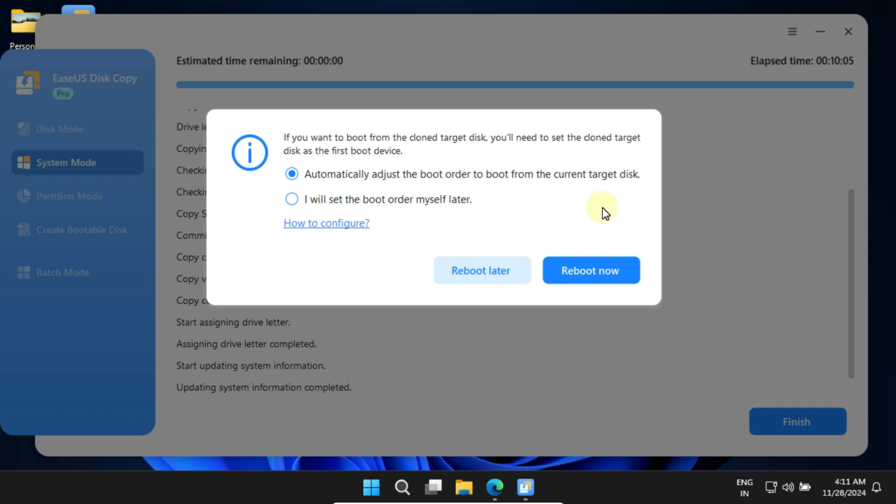
mouse_move(337, 215)
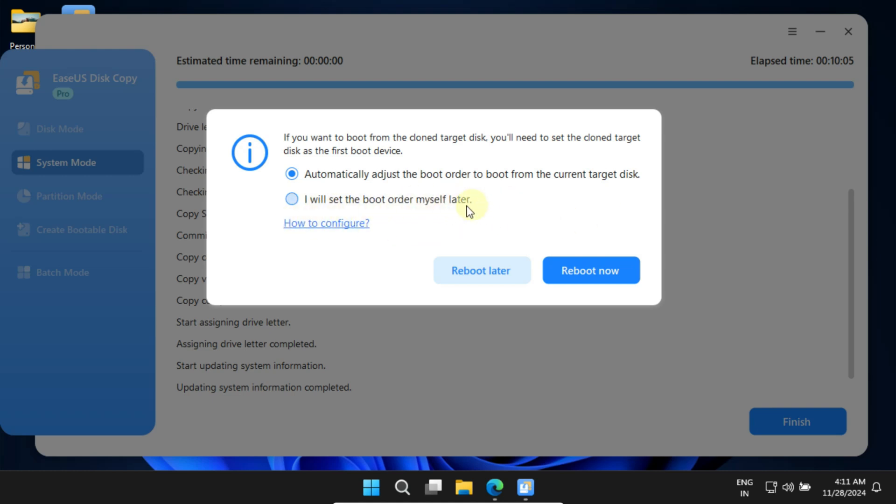
mouse_move(547, 218)
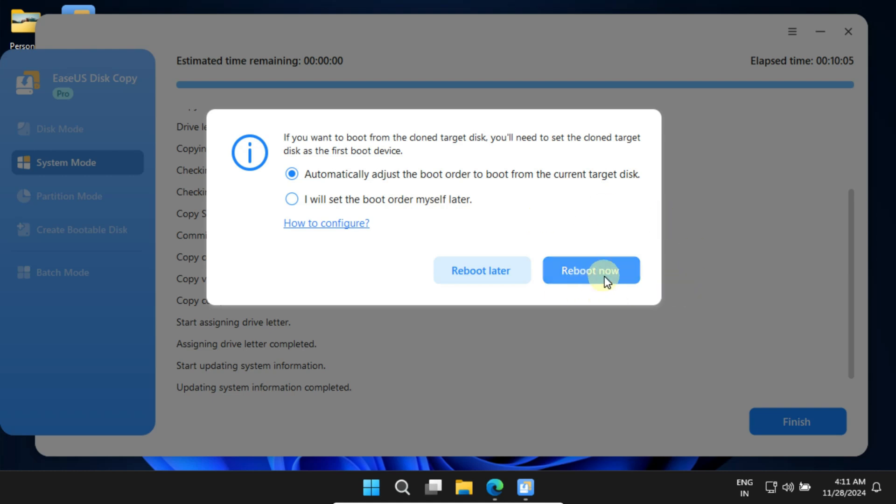
Reboot now with automatic boot order adjustment to start from the cloned disk.
click(590, 271)
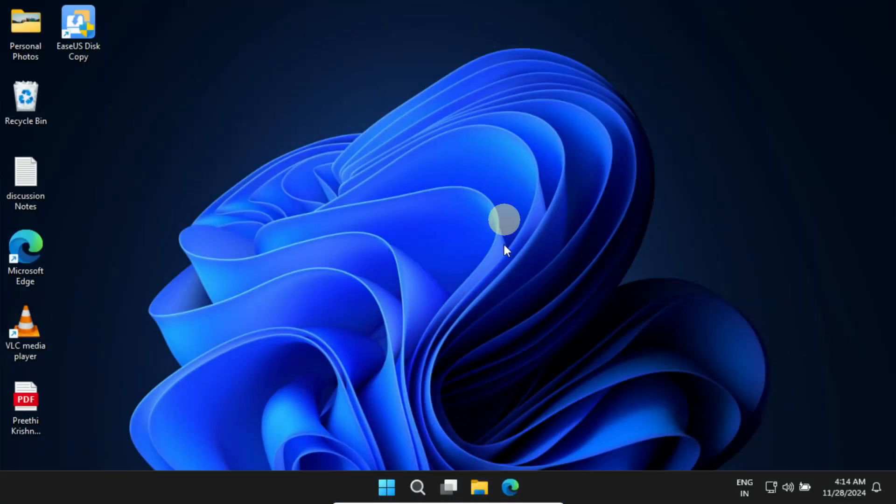
mouse_move(297, 280)
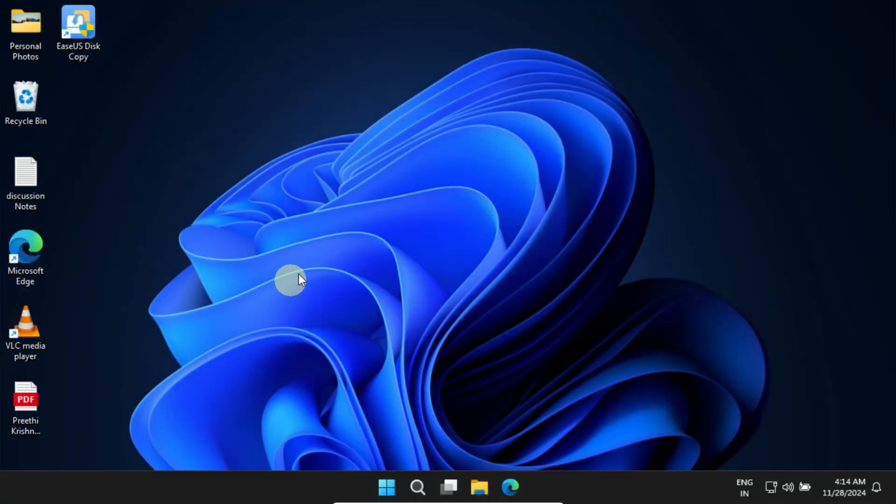
mouse_move(298, 274)
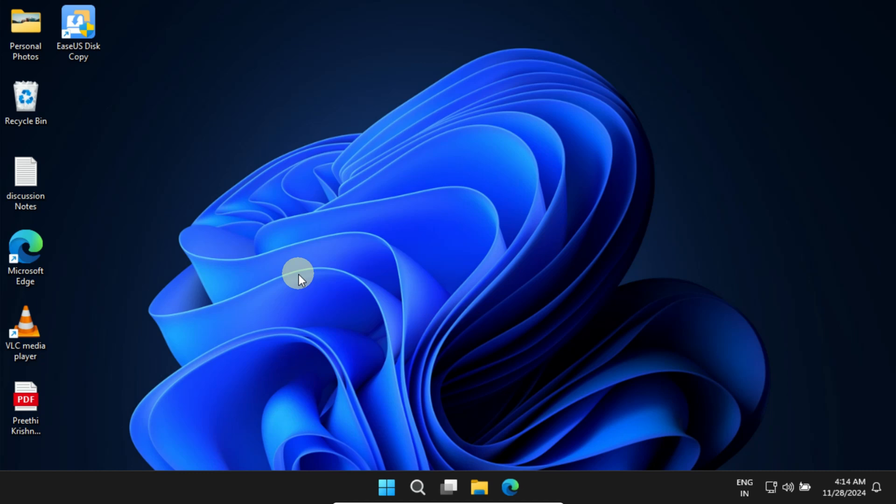
mouse_move(97, 394)
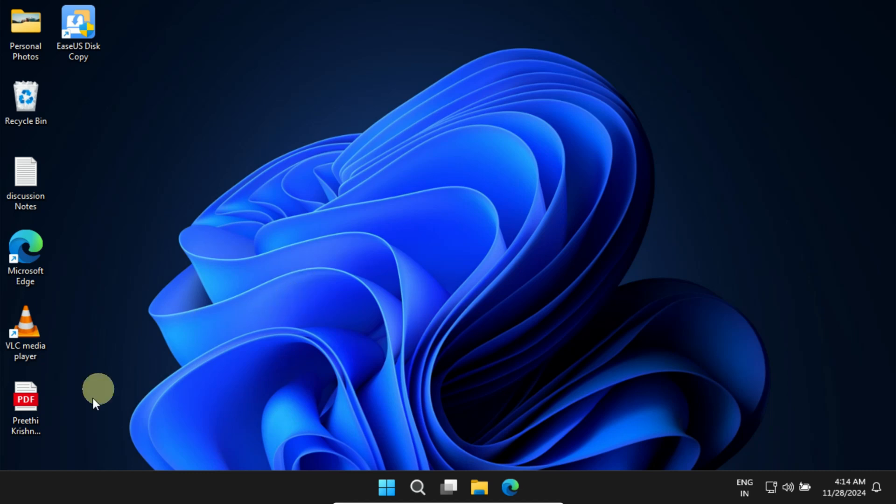
Wait for the restart and return to the Windows 11 desktop running from the cloned disk.
click(25, 181)
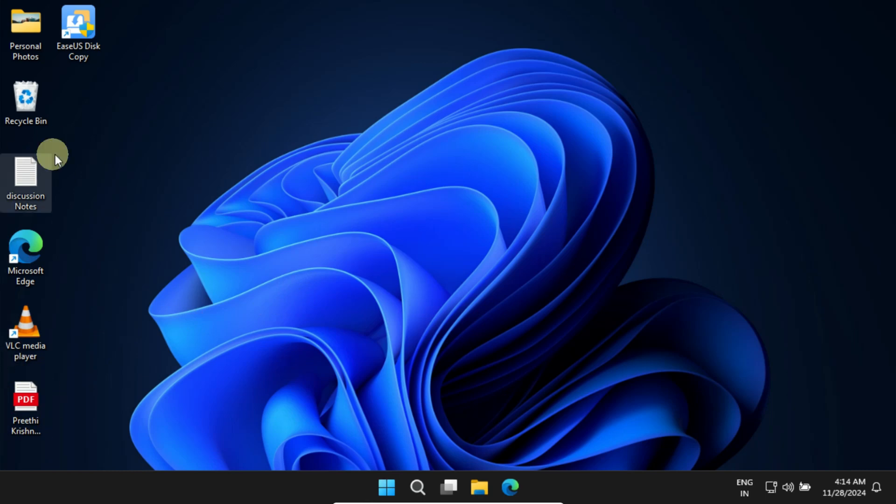
mouse_move(78, 447)
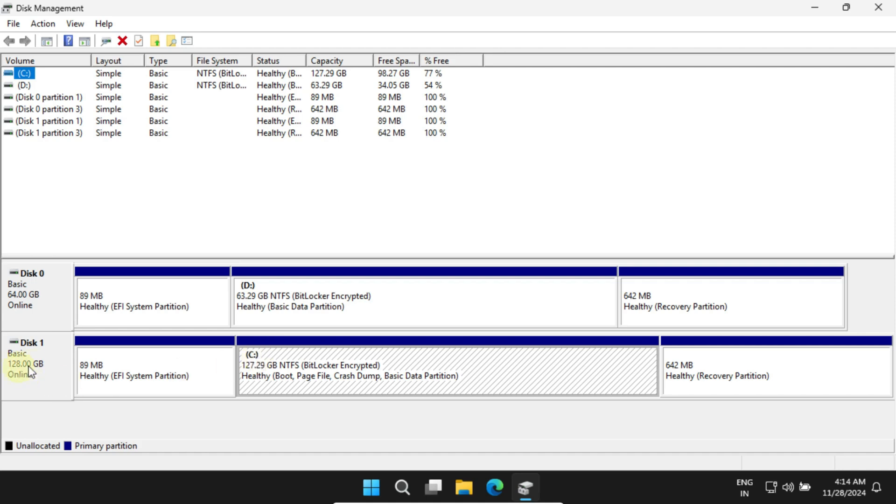
mouse_move(348, 427)
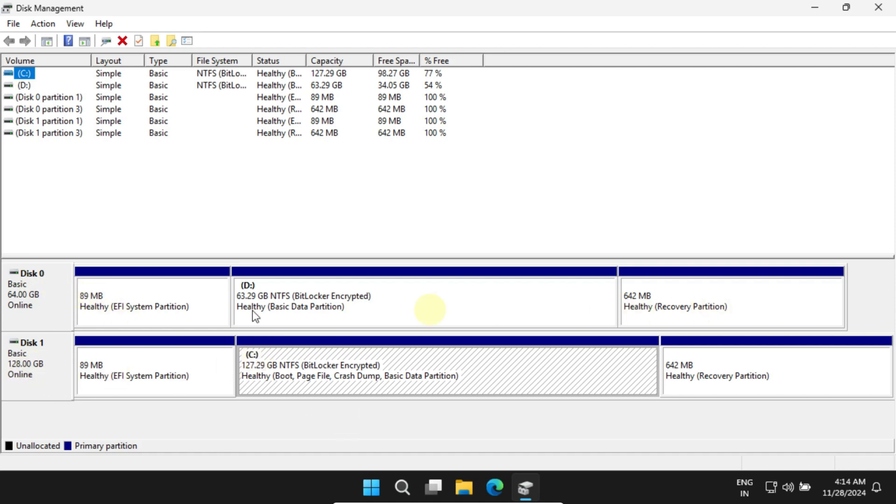
mouse_move(68, 292)
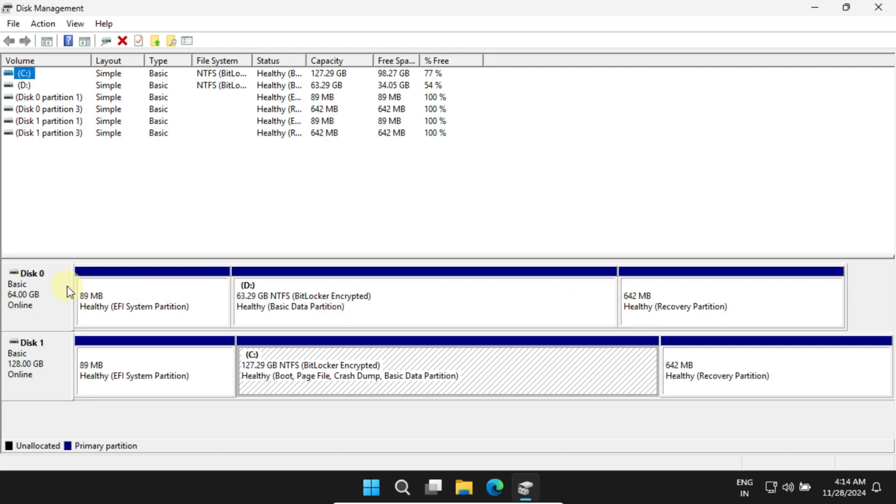
mouse_move(754, 302)
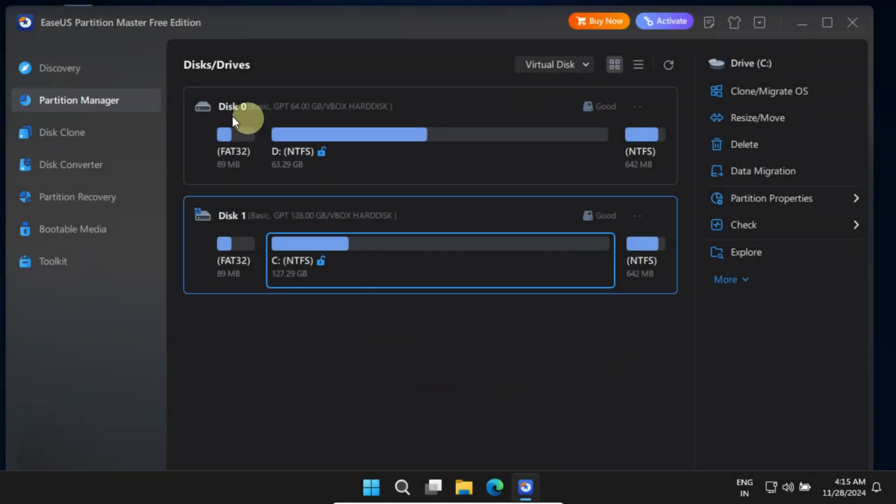
Delete all partitions on Disk 0, create a single 64 GB NTFS D: partition, and apply both tasks.
click(235, 106)
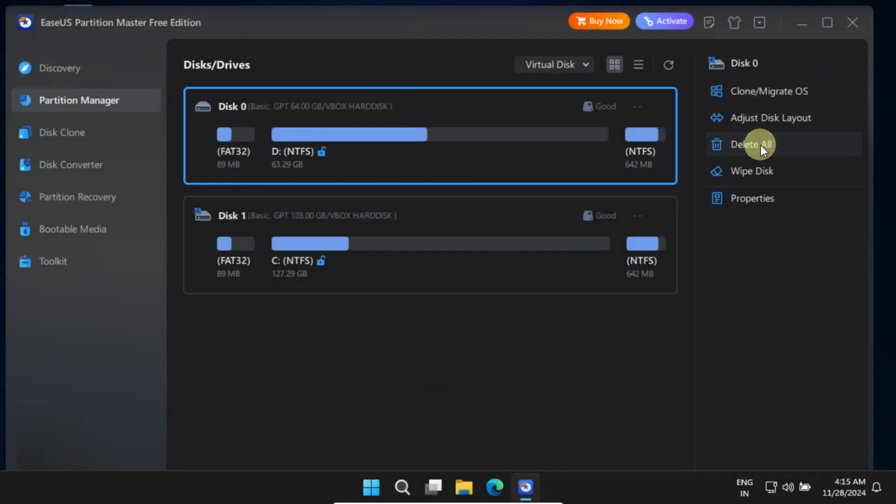
click(752, 144)
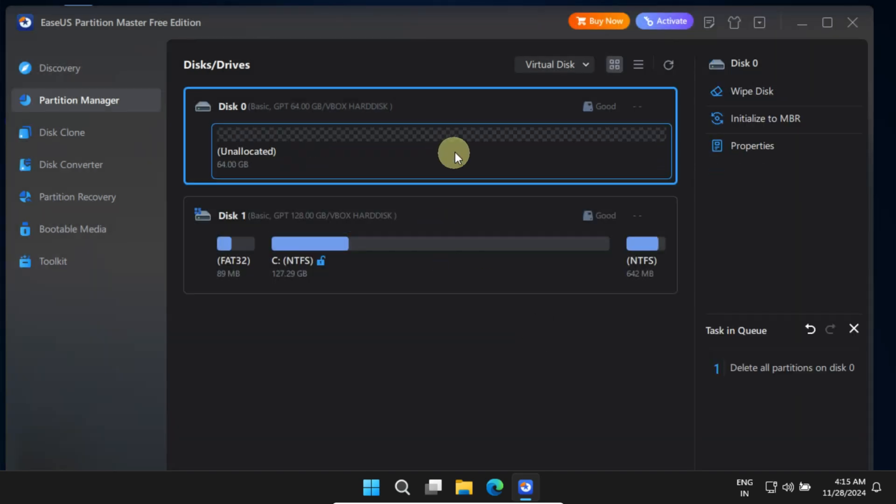
right_click(452, 154)
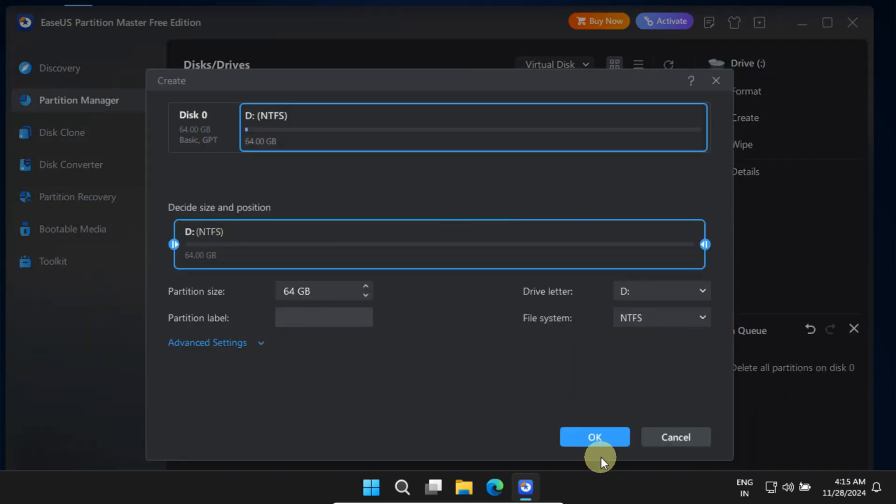
click(595, 436)
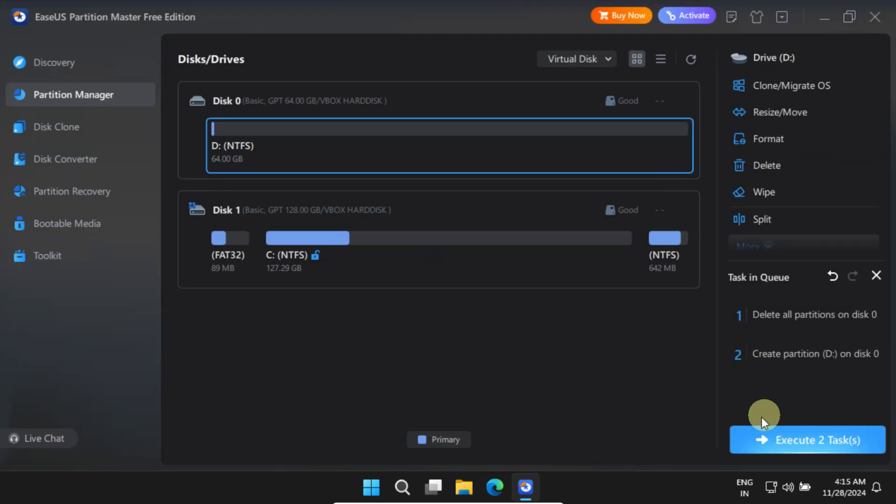
click(806, 440)
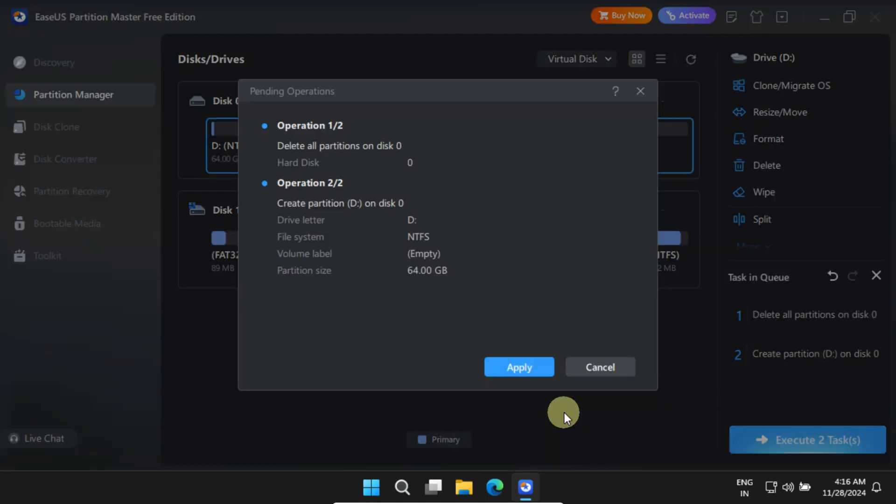
click(519, 367)
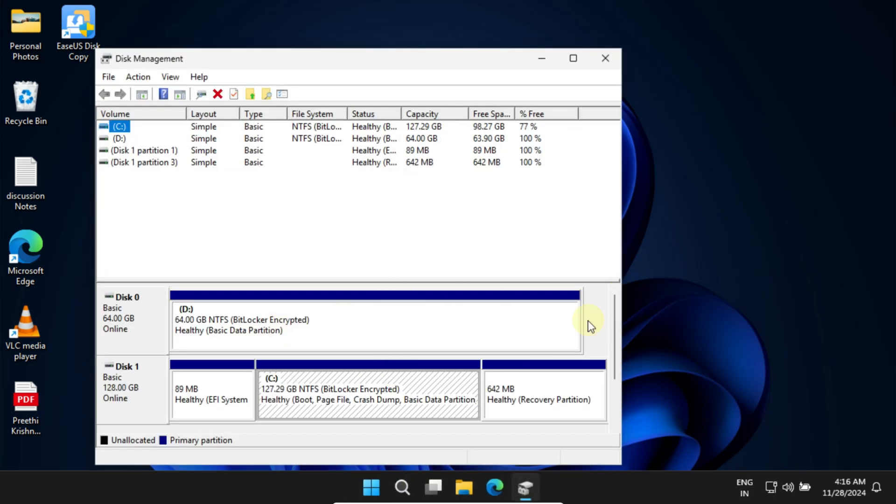
mouse_move(488, 317)
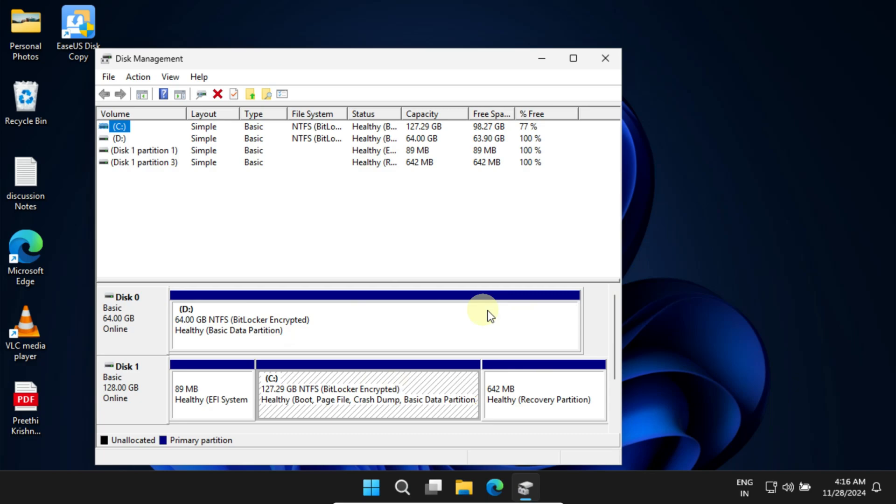